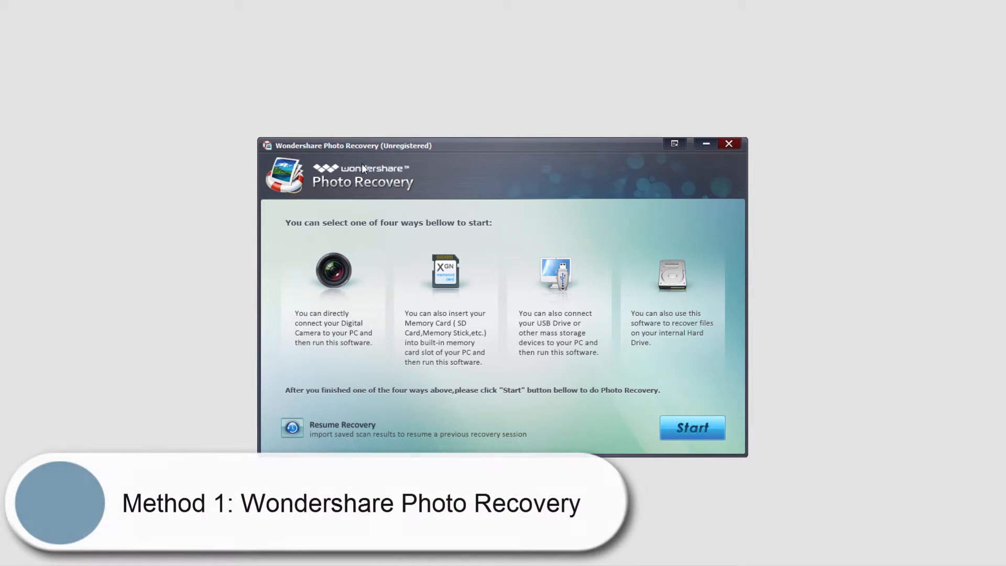
mouse_move(481, 302)
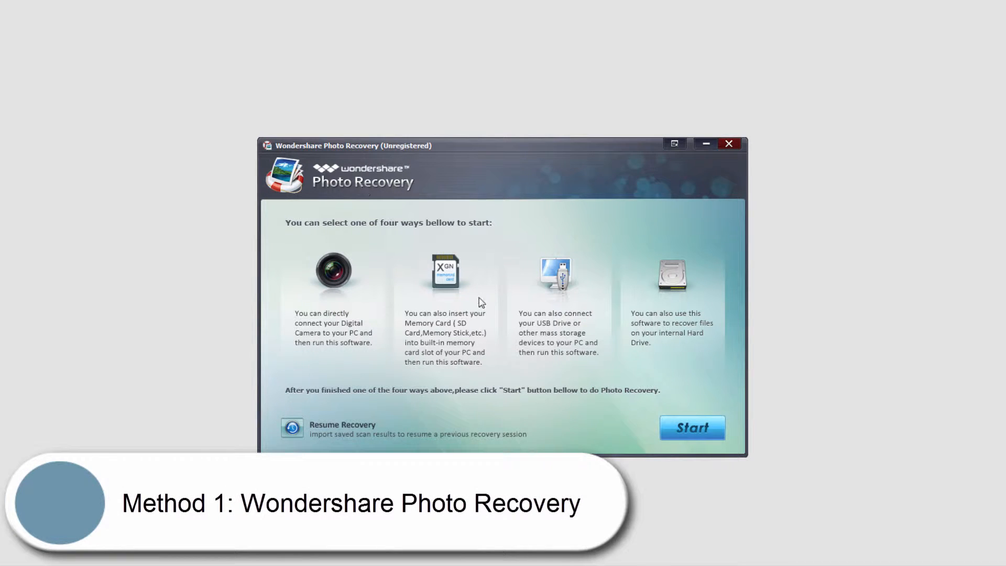
Start Photo Recovery to reach the drive list with Untitled (H:) as scan target.
click(692, 427)
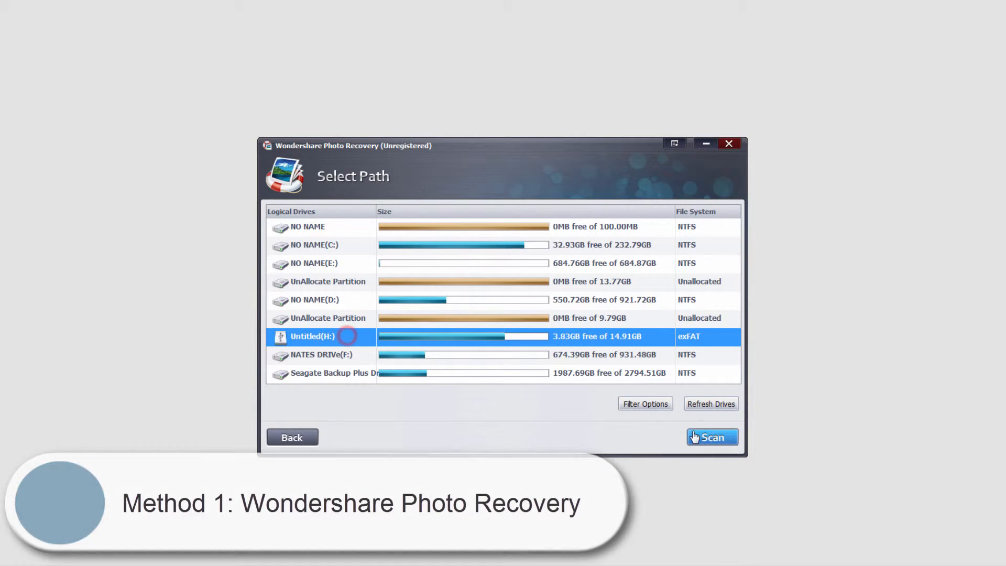
Scan the Untitled (H:) card for photos, getting an empty result of 0 files.
click(712, 437)
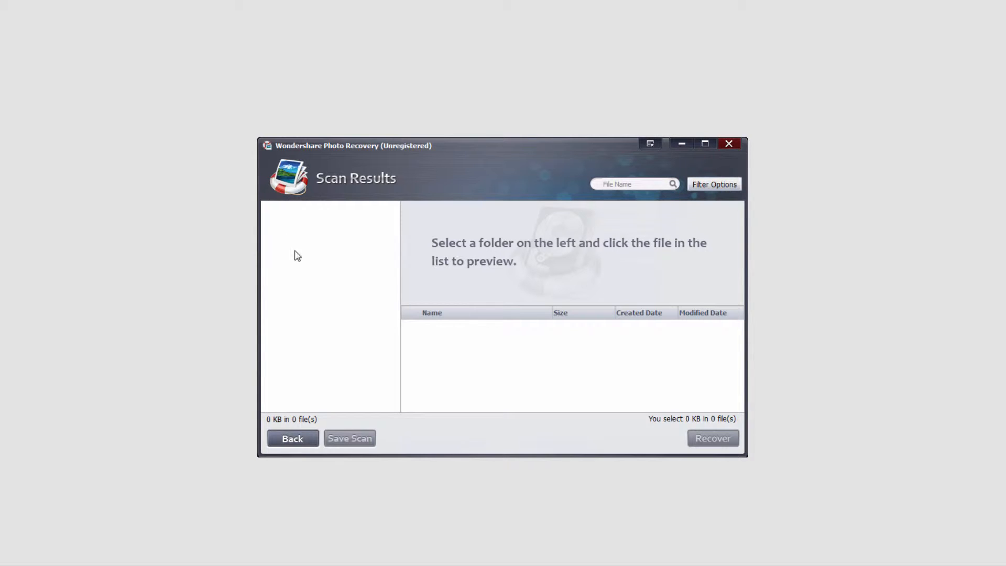
mouse_move(287, 219)
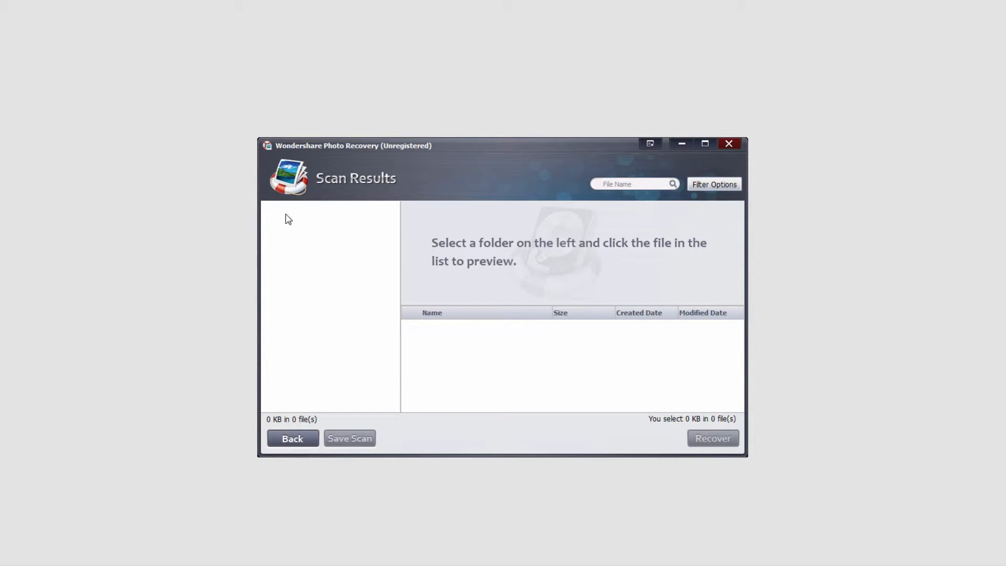
click(414, 329)
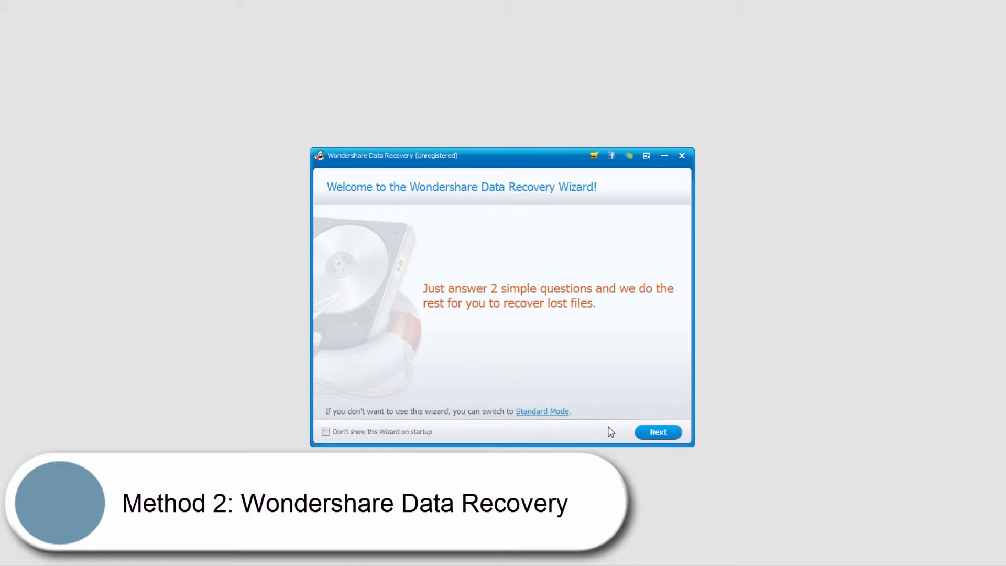
Run the wizard for Photo/Graphic on the external removable device with raw file recovery enabled.
click(658, 431)
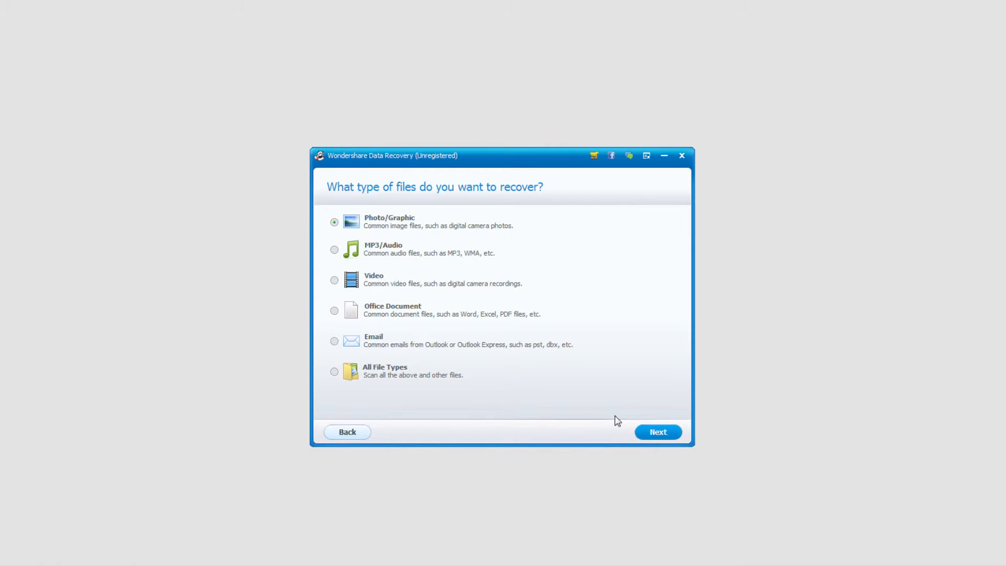
click(658, 431)
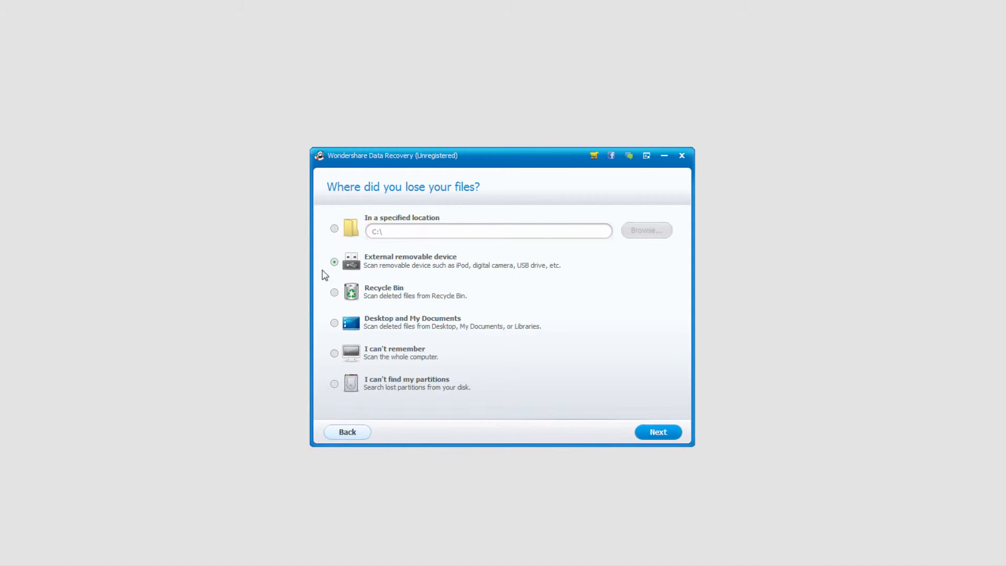
click(658, 431)
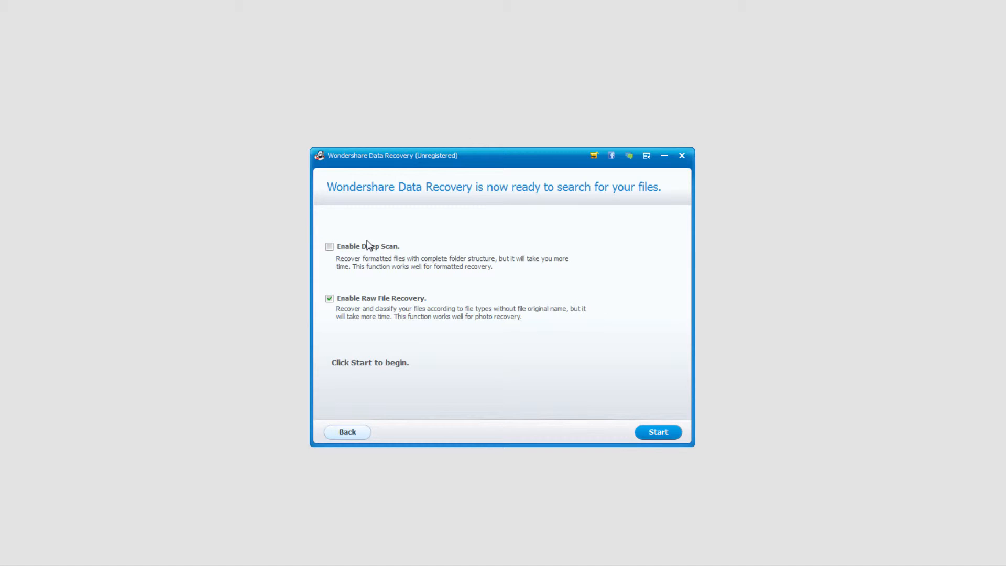
mouse_move(324, 287)
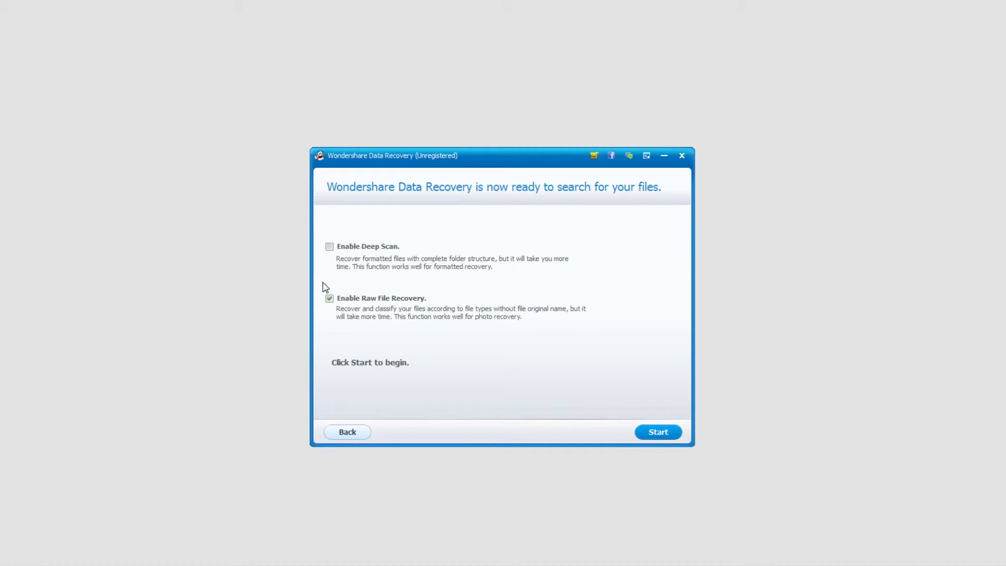
mouse_move(359, 317)
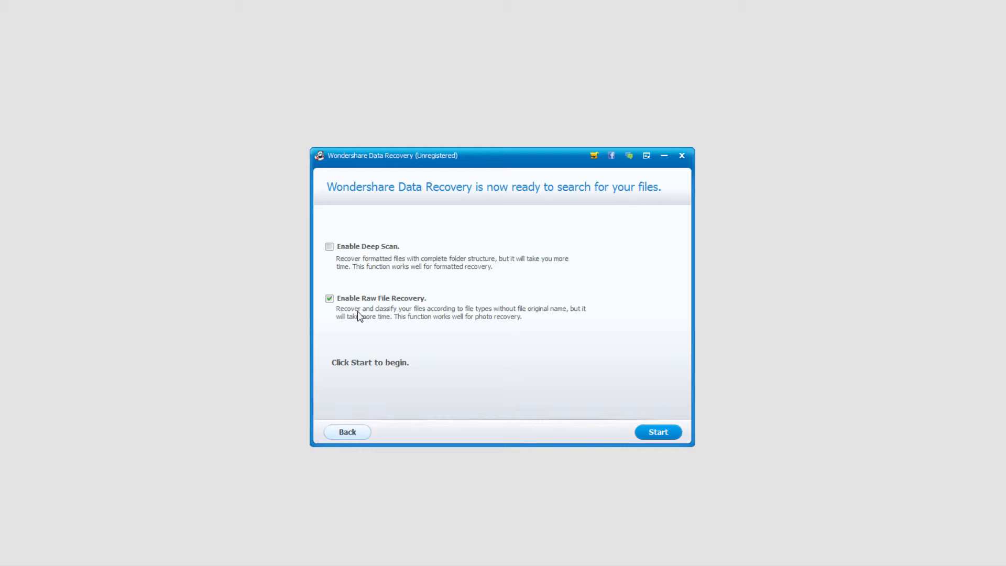
click(658, 432)
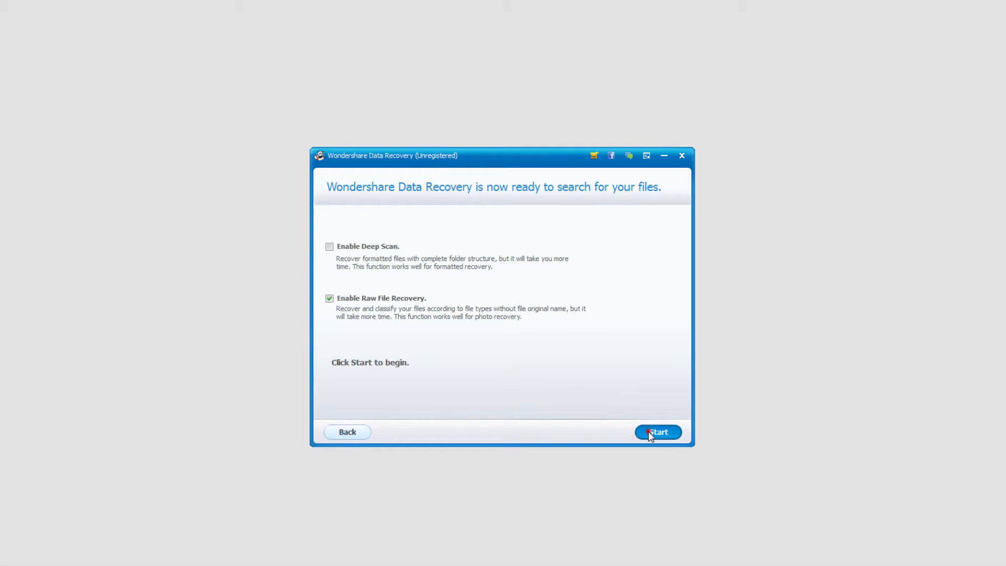
click(658, 431)
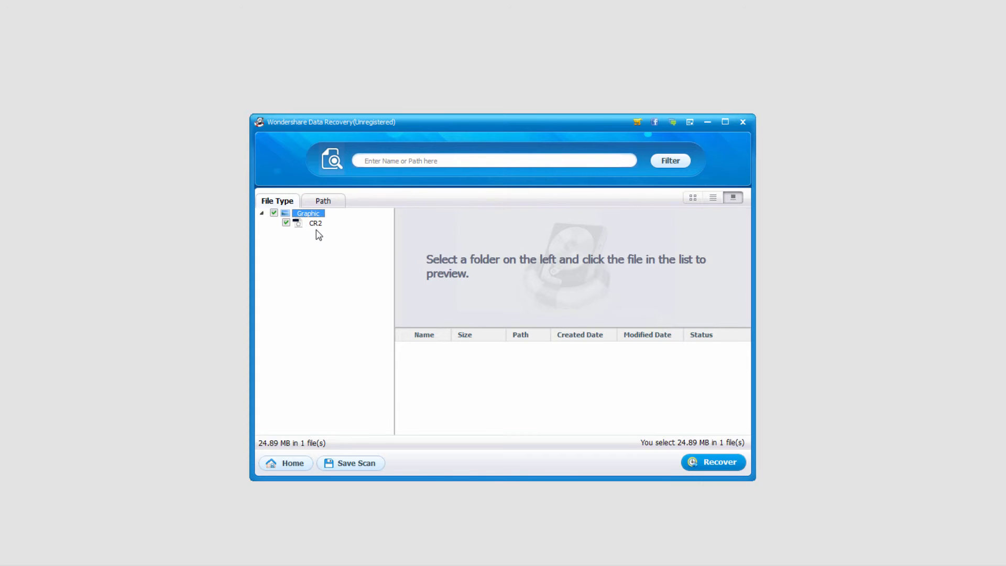
Recover the found 24.89 MB CR2 file to the F: drive.
click(315, 222)
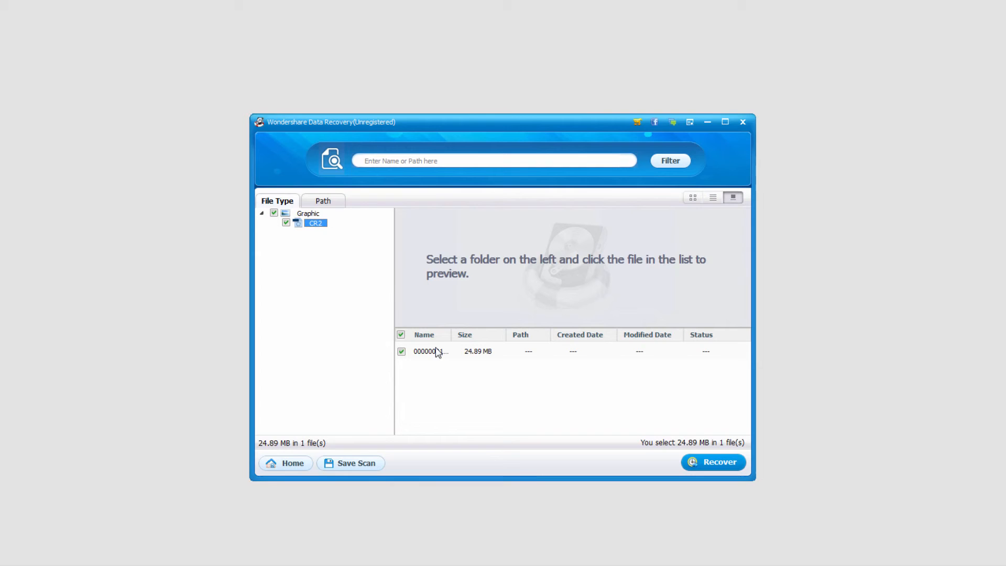
click(712, 462)
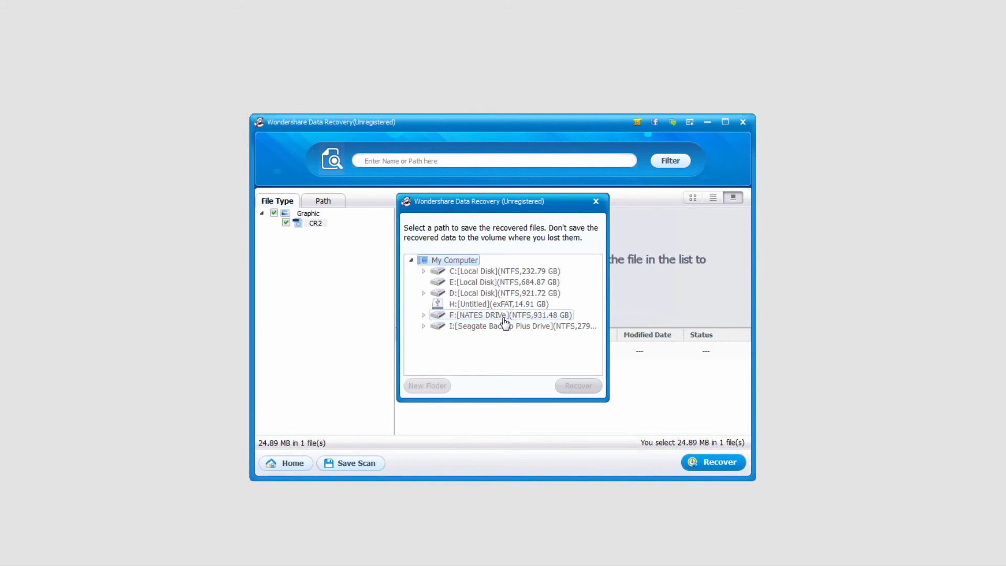
click(579, 385)
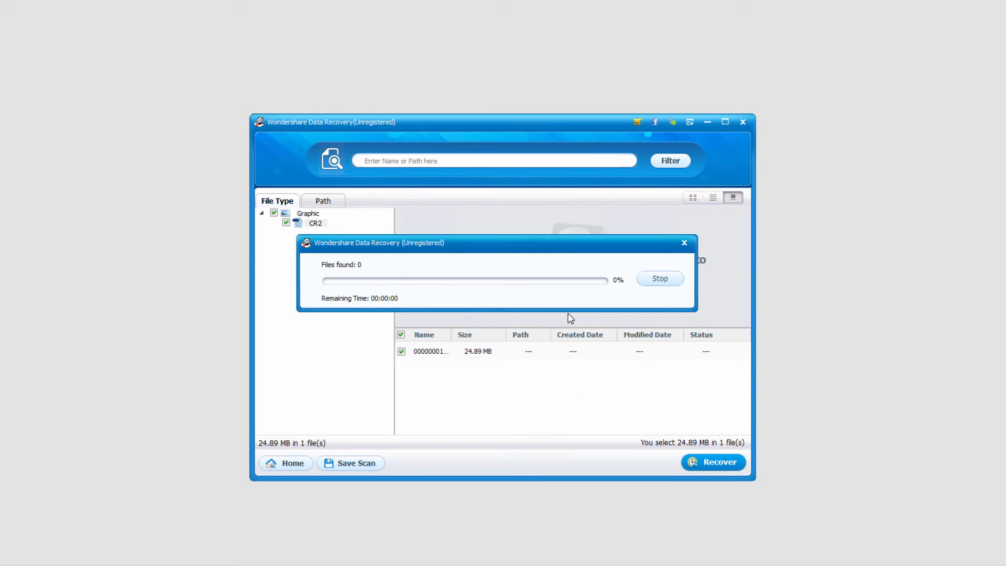